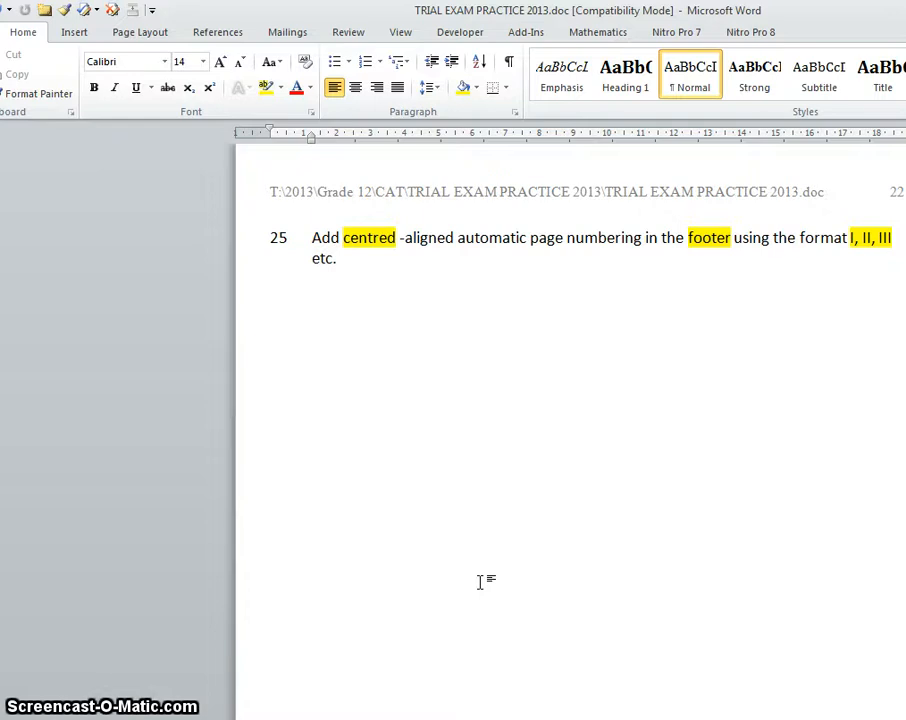
# Switch from the exam question to the sports-injuries draft document window.
pyautogui.press('enter')
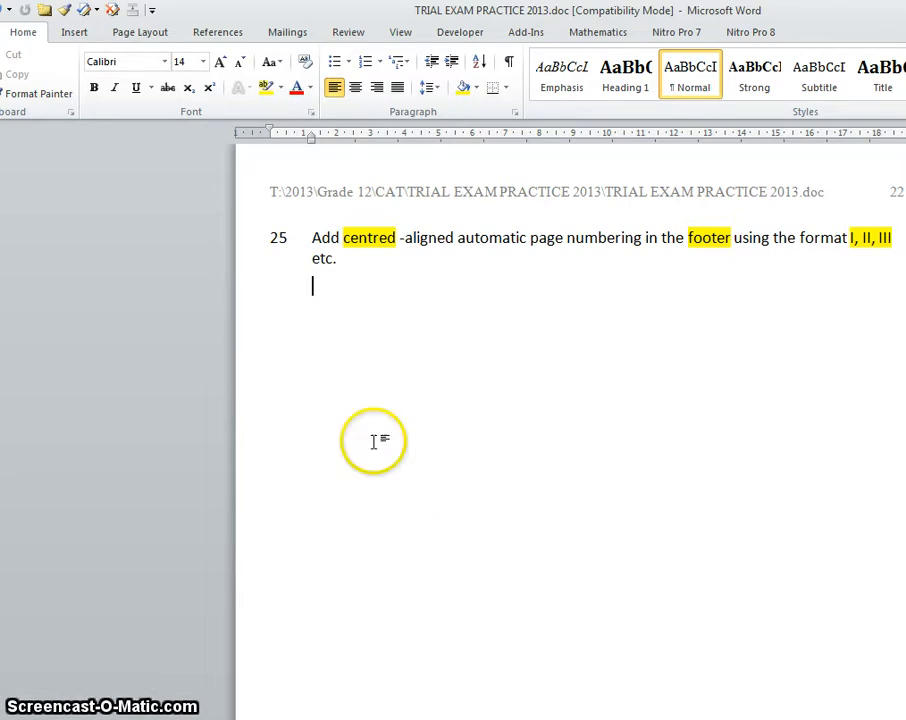
pyautogui.moveTo(210, 336)
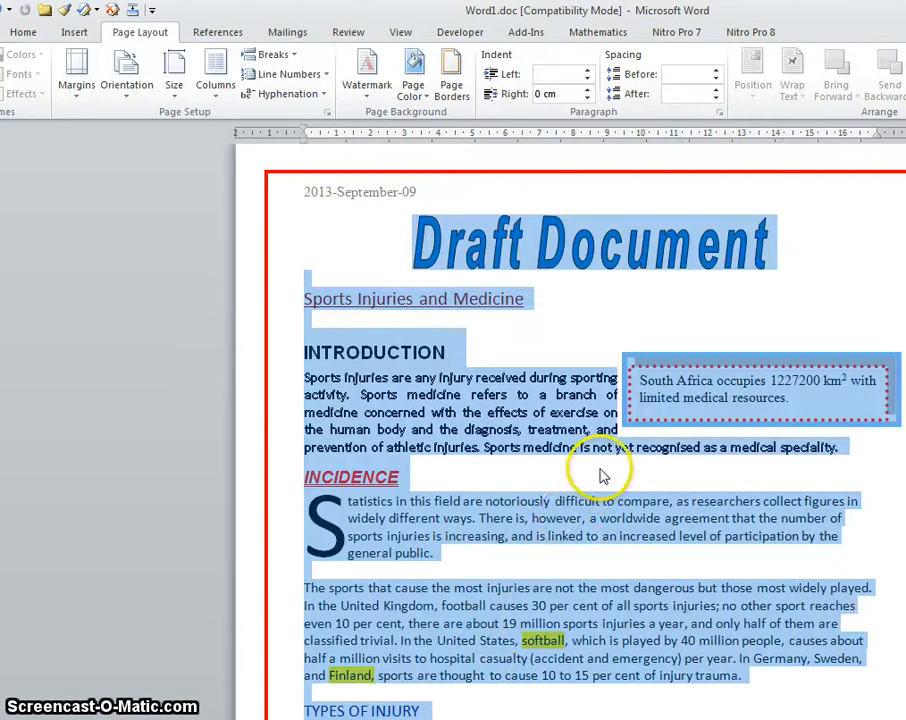
# Open the footer of the sports-injuries document for editing via Insert > Footer.
pyautogui.scroll(-3)
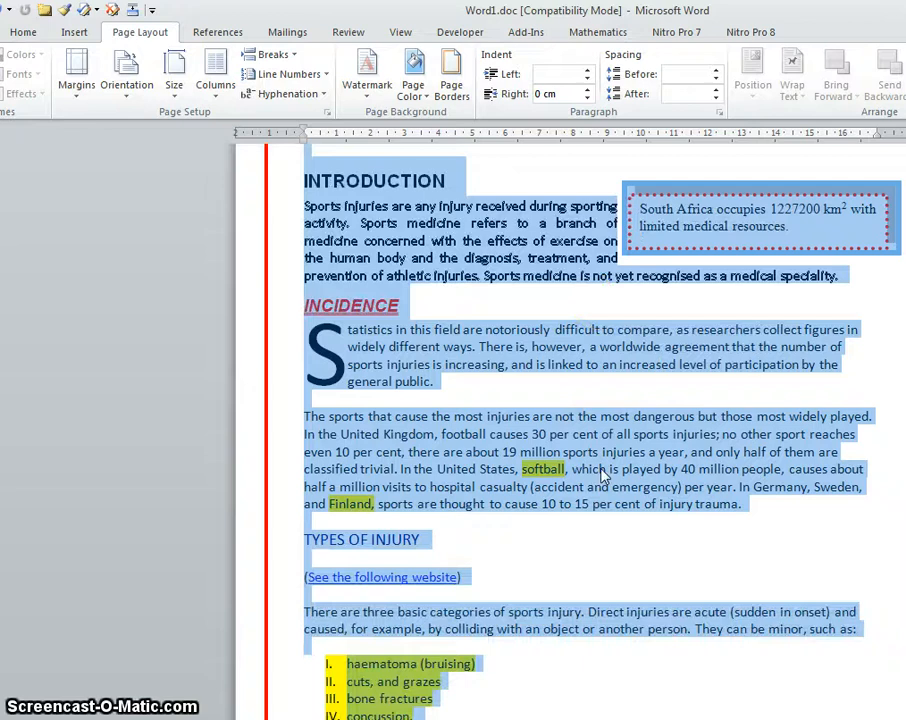
pyautogui.scroll(-3)
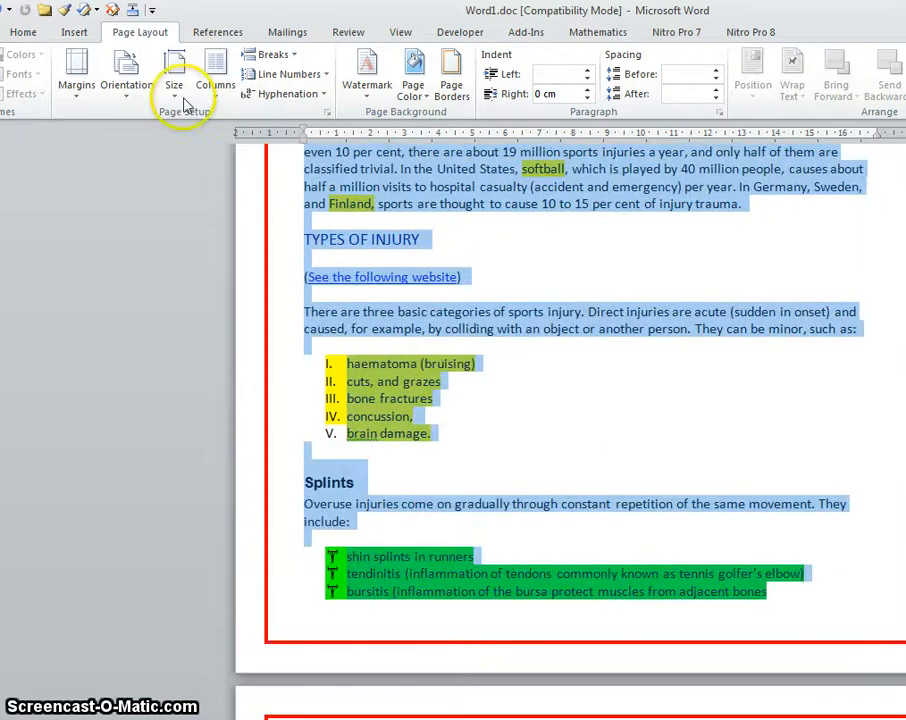
pyautogui.click(74, 32)
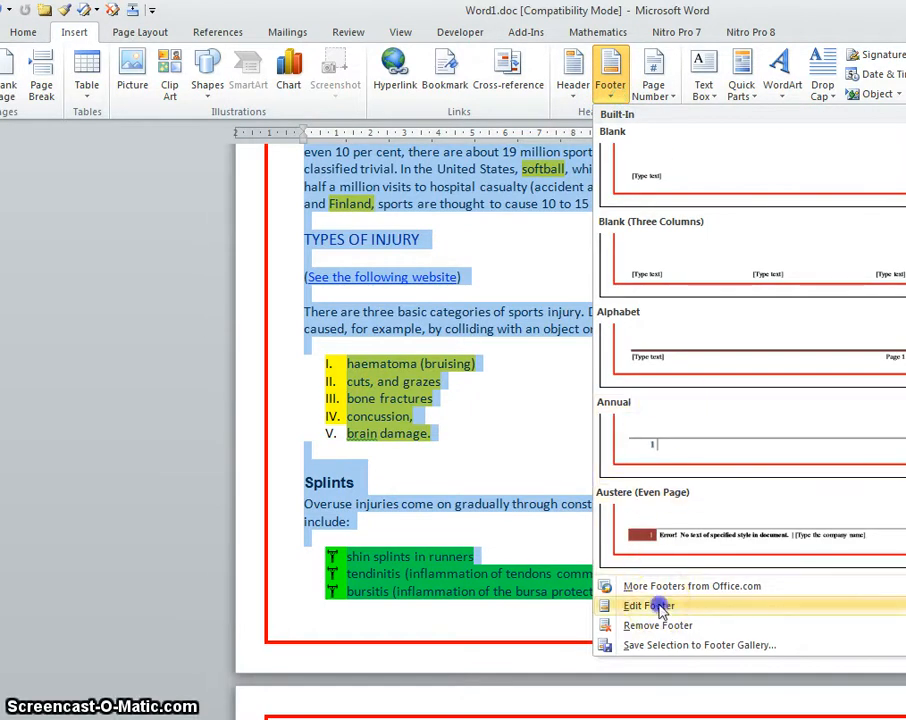
pyautogui.click(648, 604)
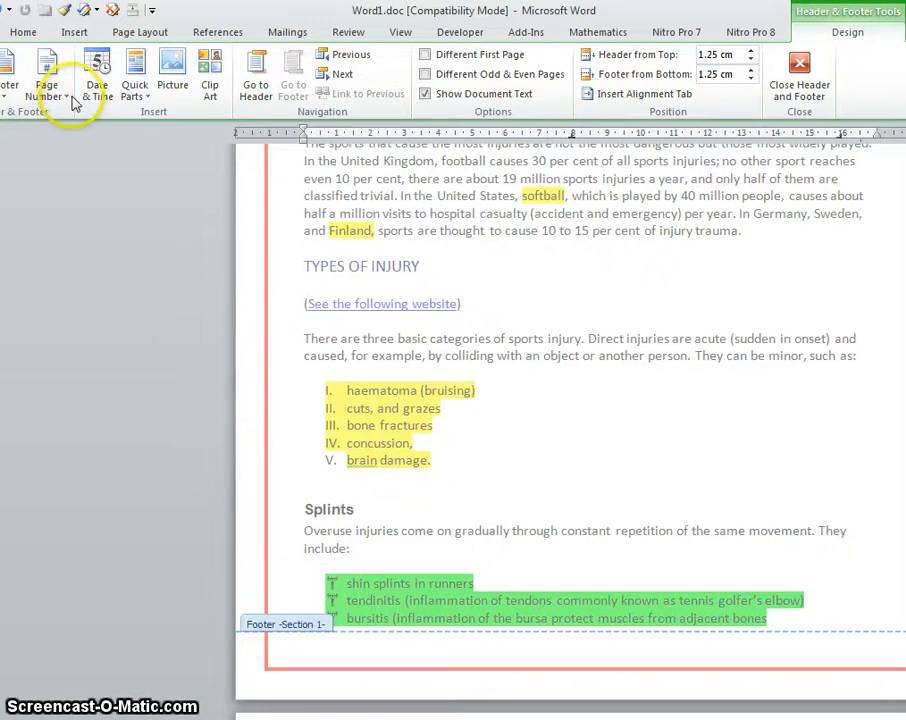
# Browse the Bottom of Page number gallery toward the centred Plain Number 2 style.
pyautogui.click(48, 68)
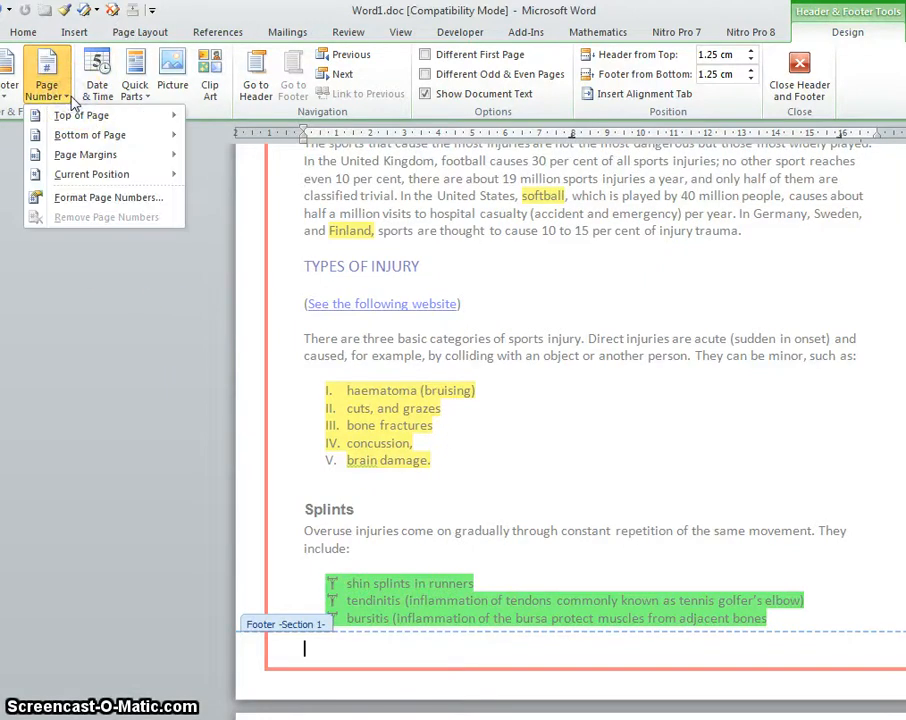
pyautogui.click(80, 114)
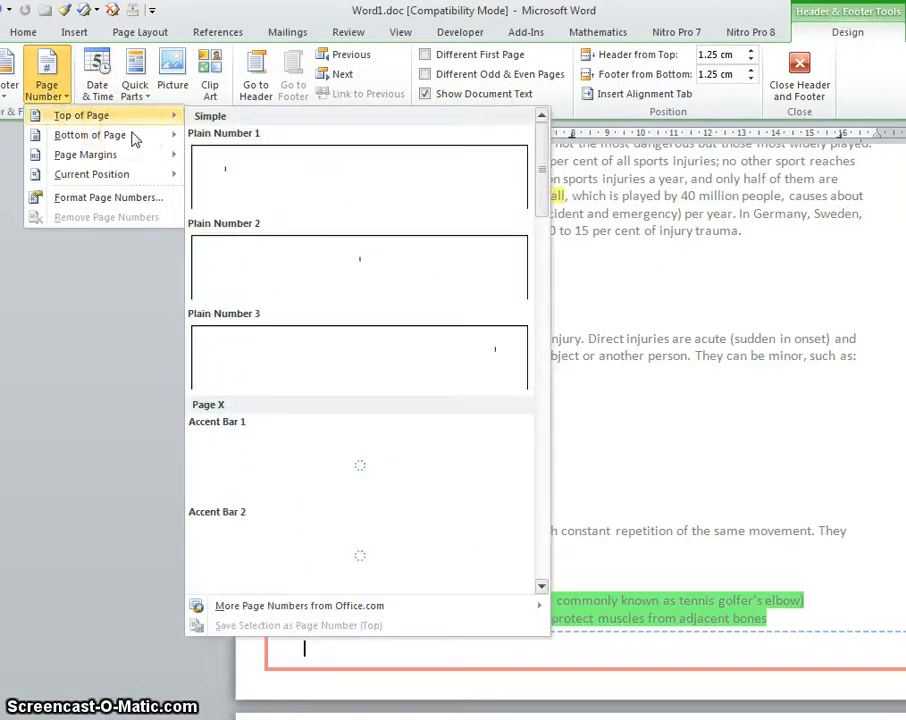
pyautogui.moveTo(88, 136)
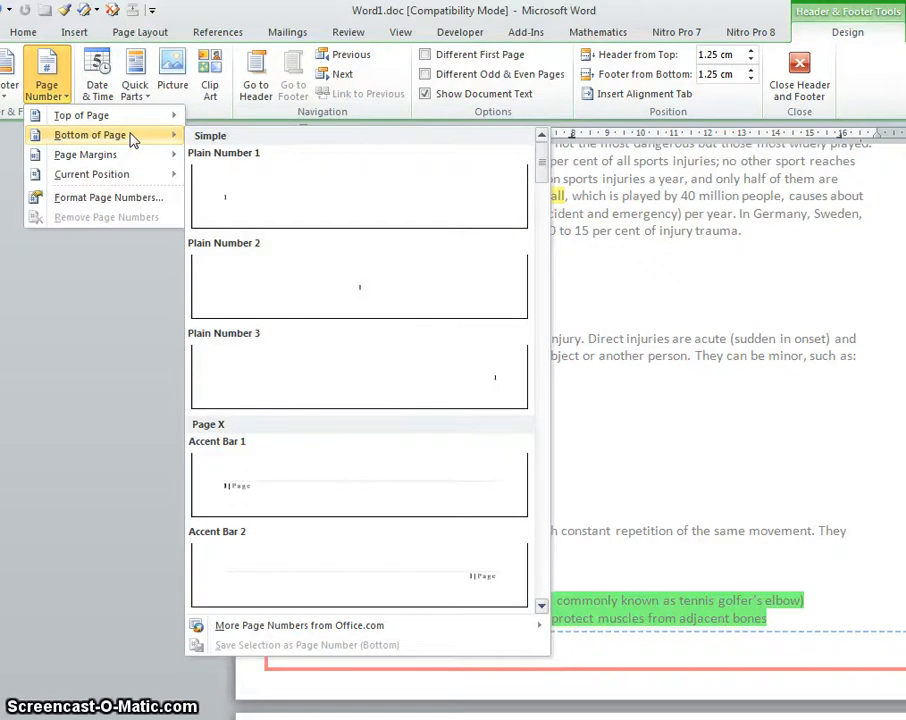
pyautogui.moveTo(390, 284)
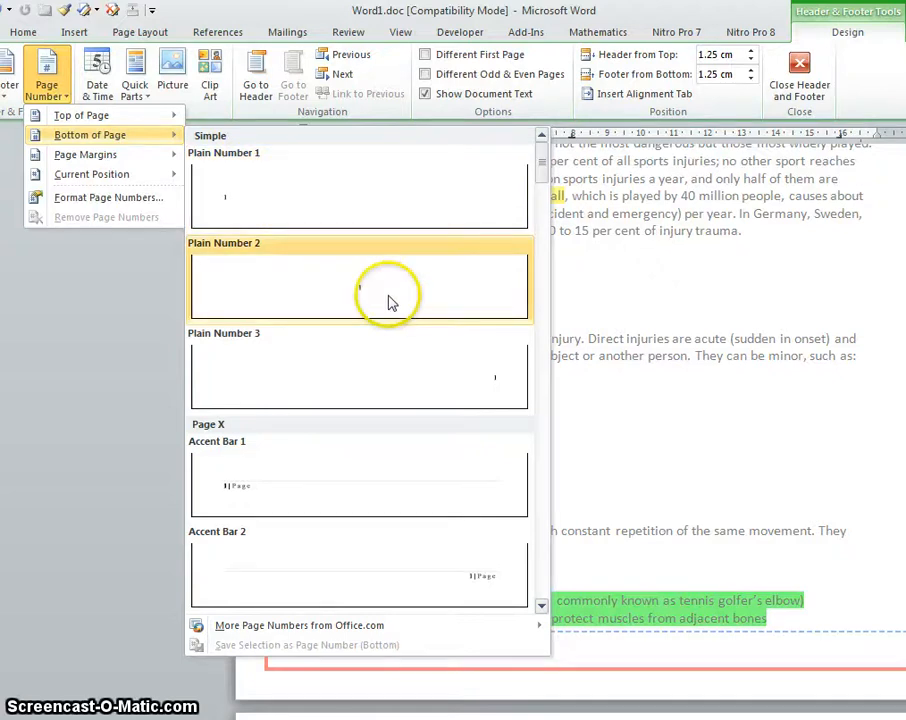
pyautogui.moveTo(524, 500)
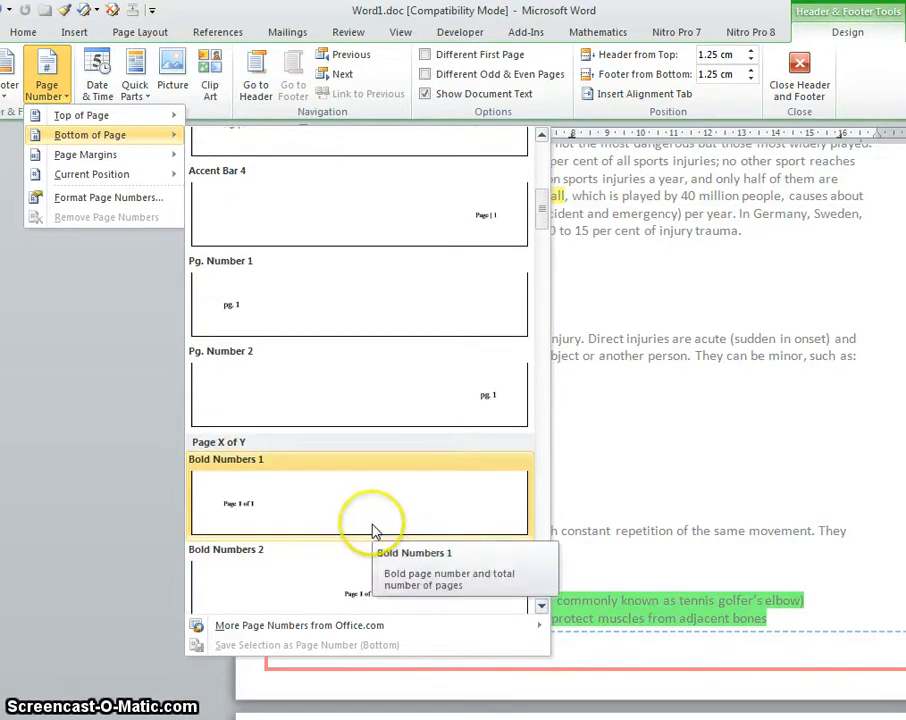
pyautogui.scroll(-3)
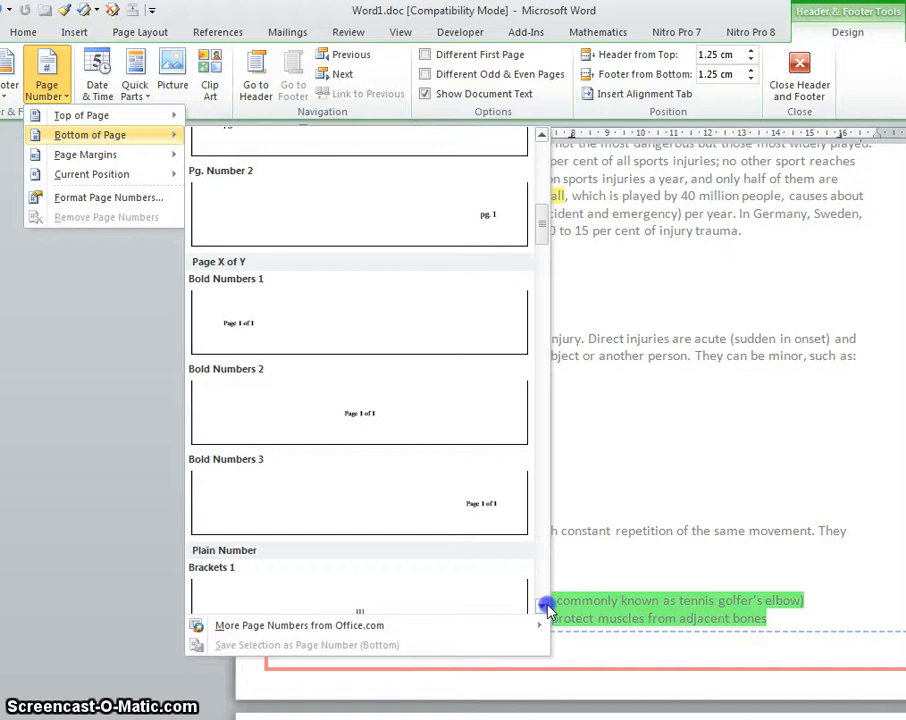
pyautogui.scroll(-3)
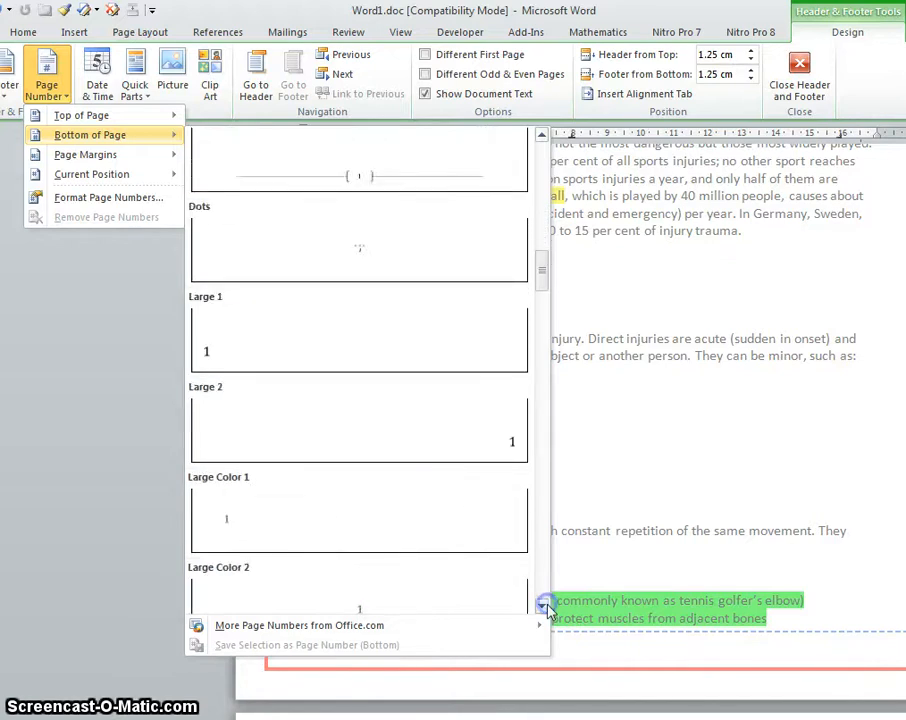
pyautogui.scroll(-3)
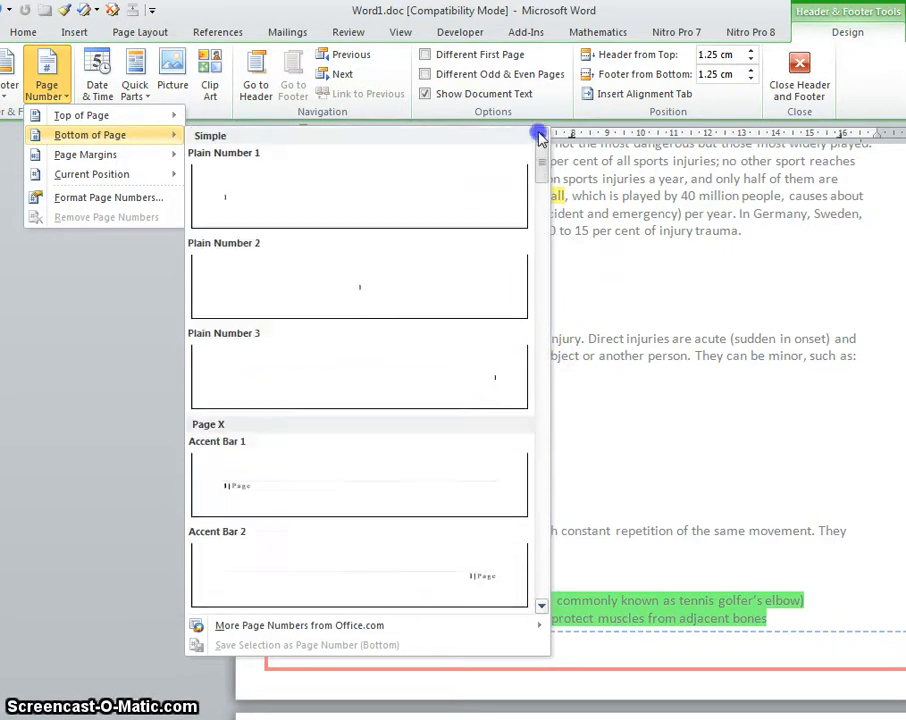
pyautogui.moveTo(344, 284)
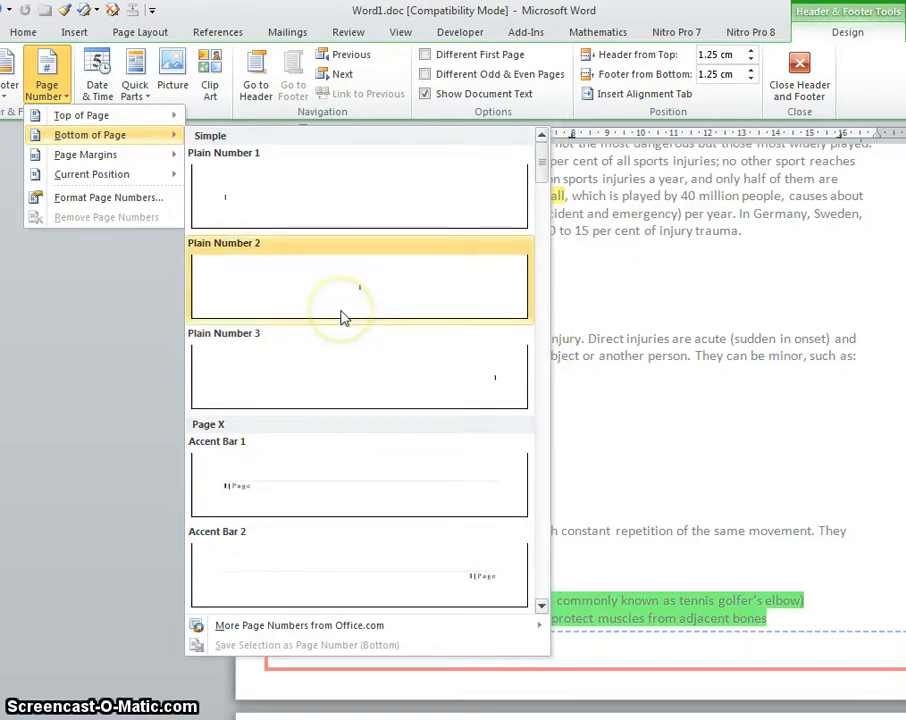
pyautogui.moveTo(344, 290)
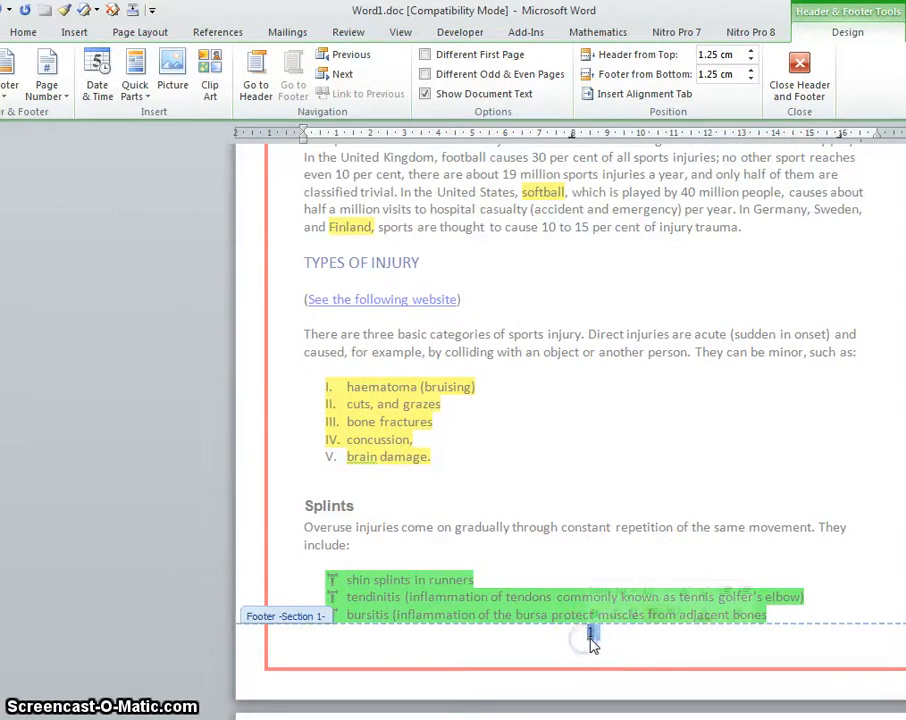
# Change the footer page number's field format to Roman numerals (I, II, III).
pyautogui.rightClick(590, 636)
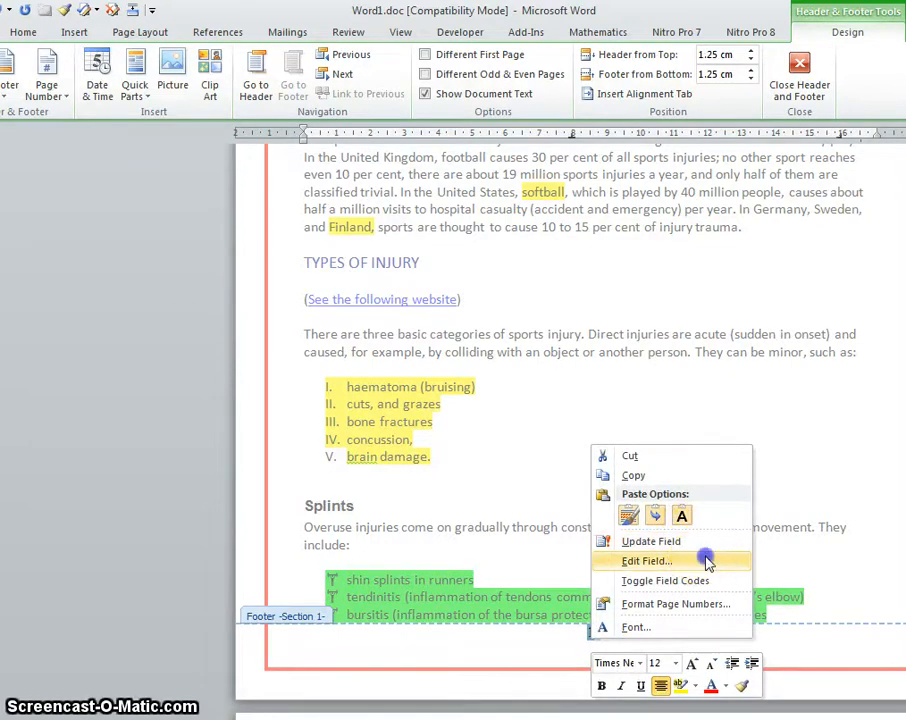
pyautogui.click(648, 560)
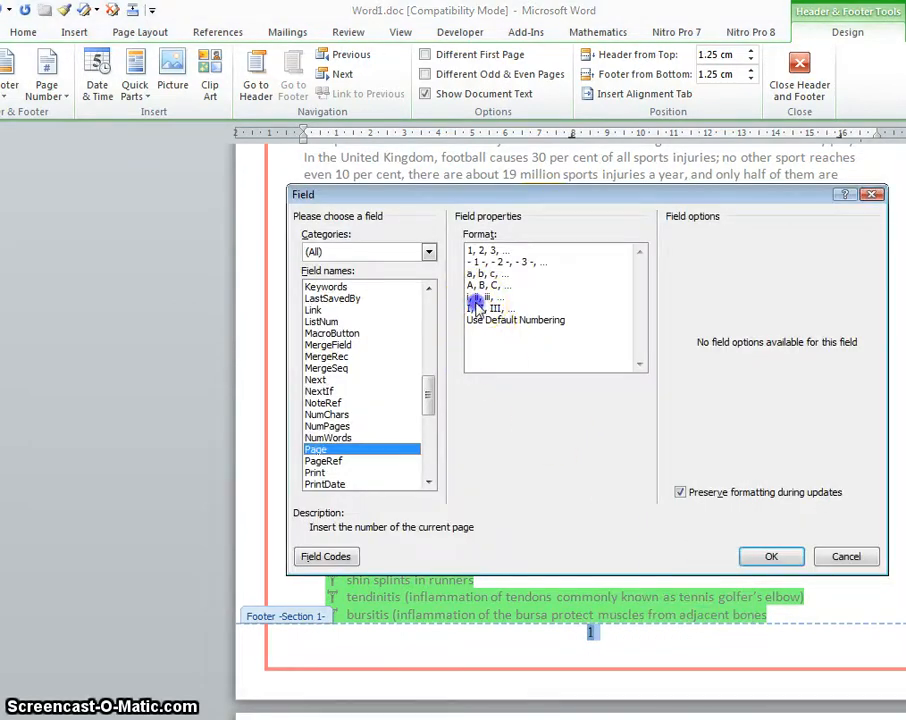
pyautogui.click(772, 556)
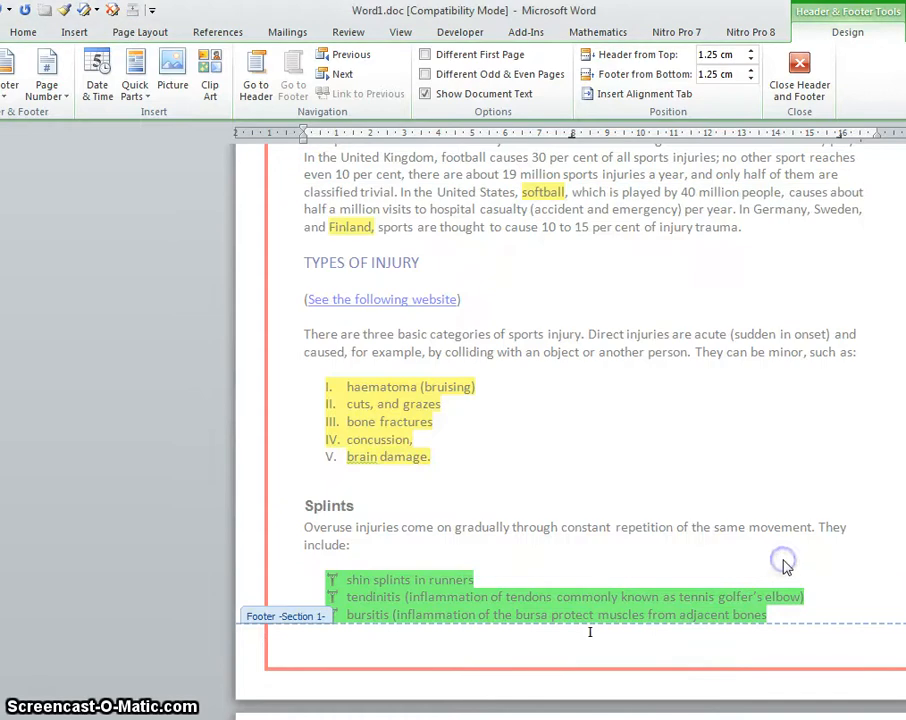